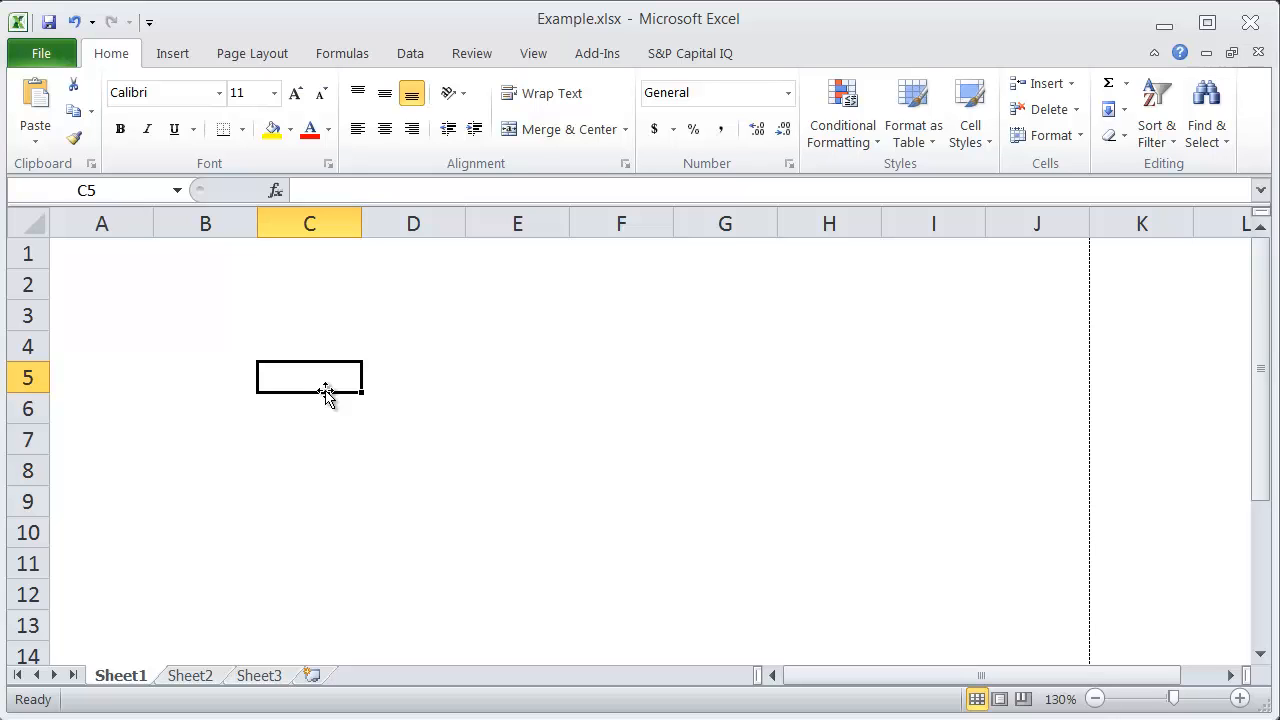
- Apply an outline border to cell C5 with Ctrl+Shift+7
key("ctrl+shift+7")
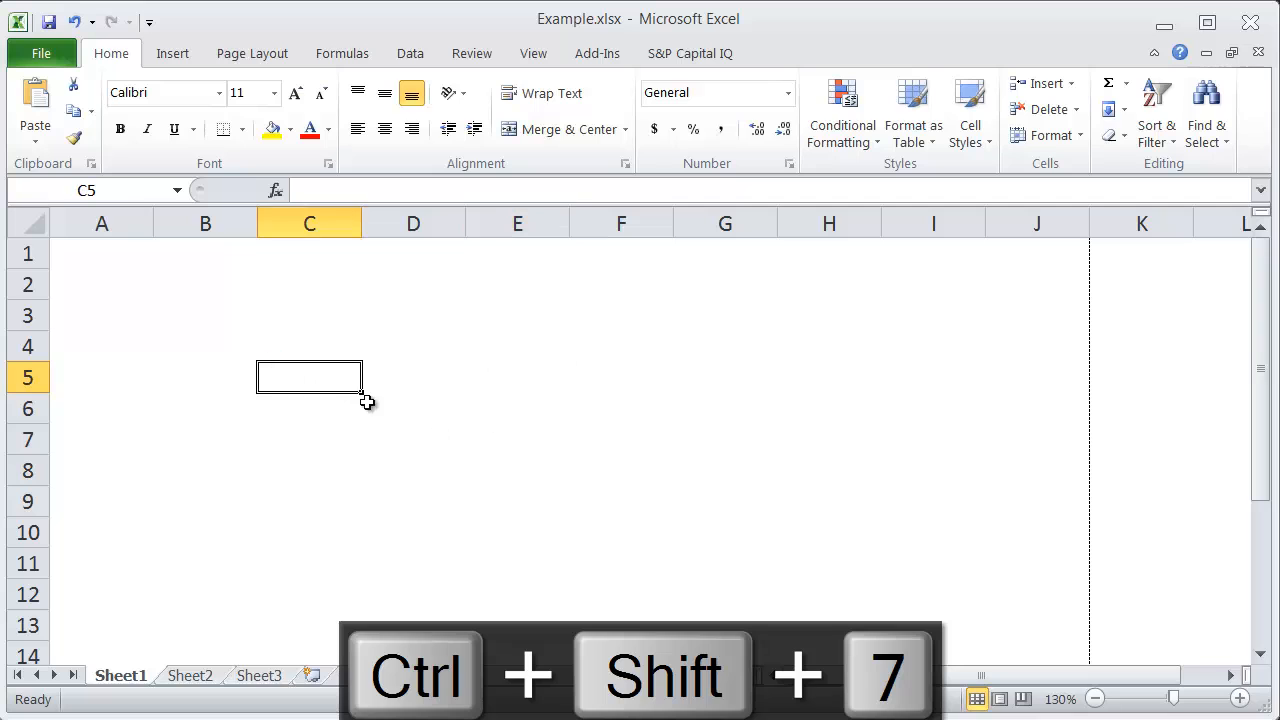
left_click(413, 470)
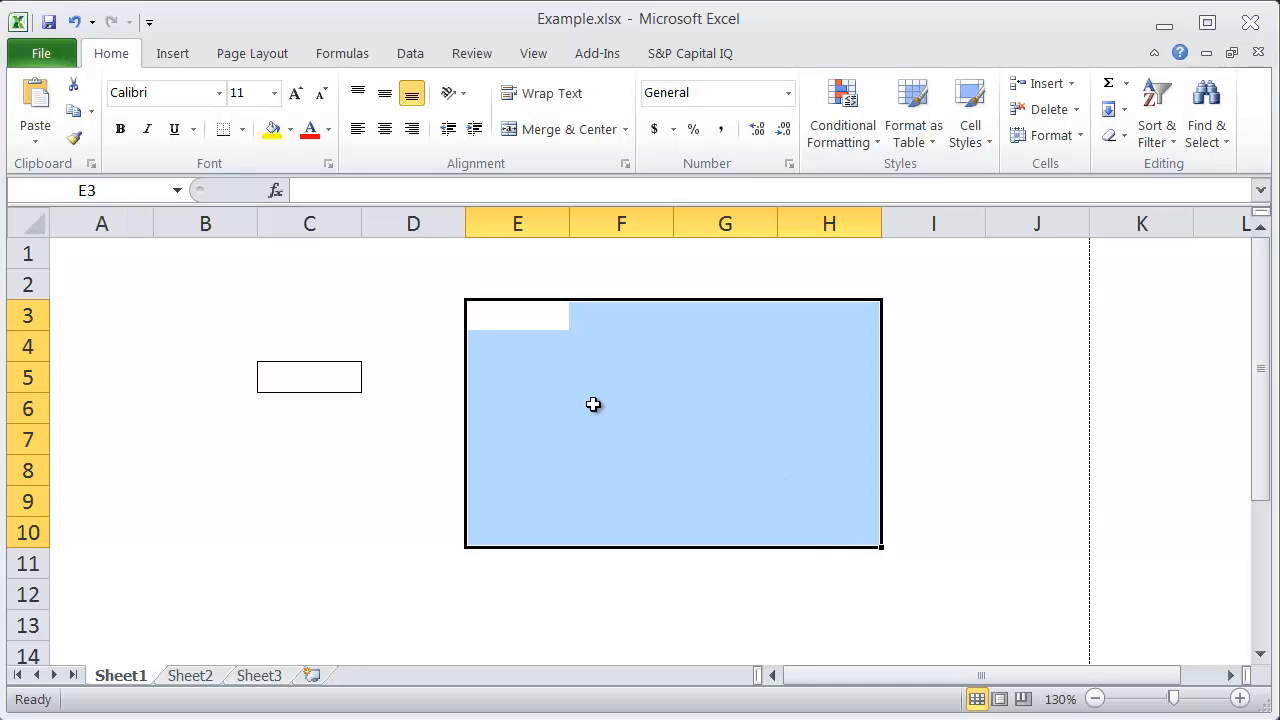
mouse_move(379, 330)
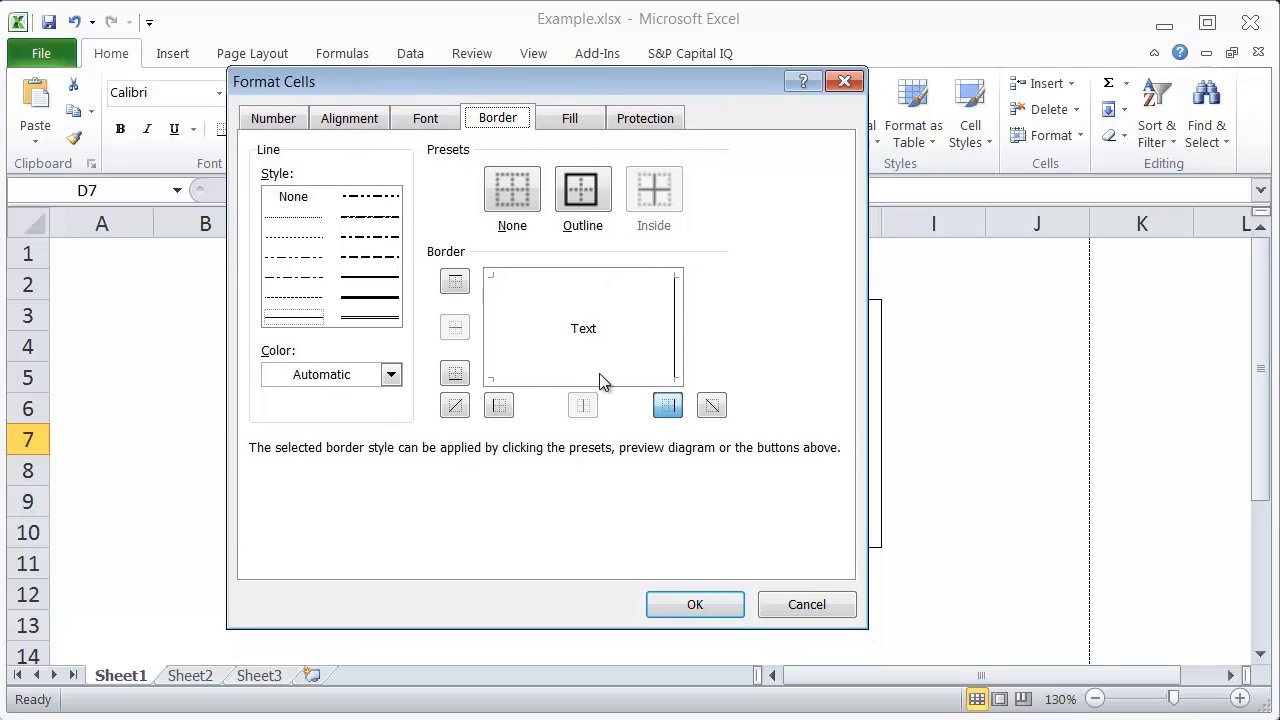
left_click(582, 189)
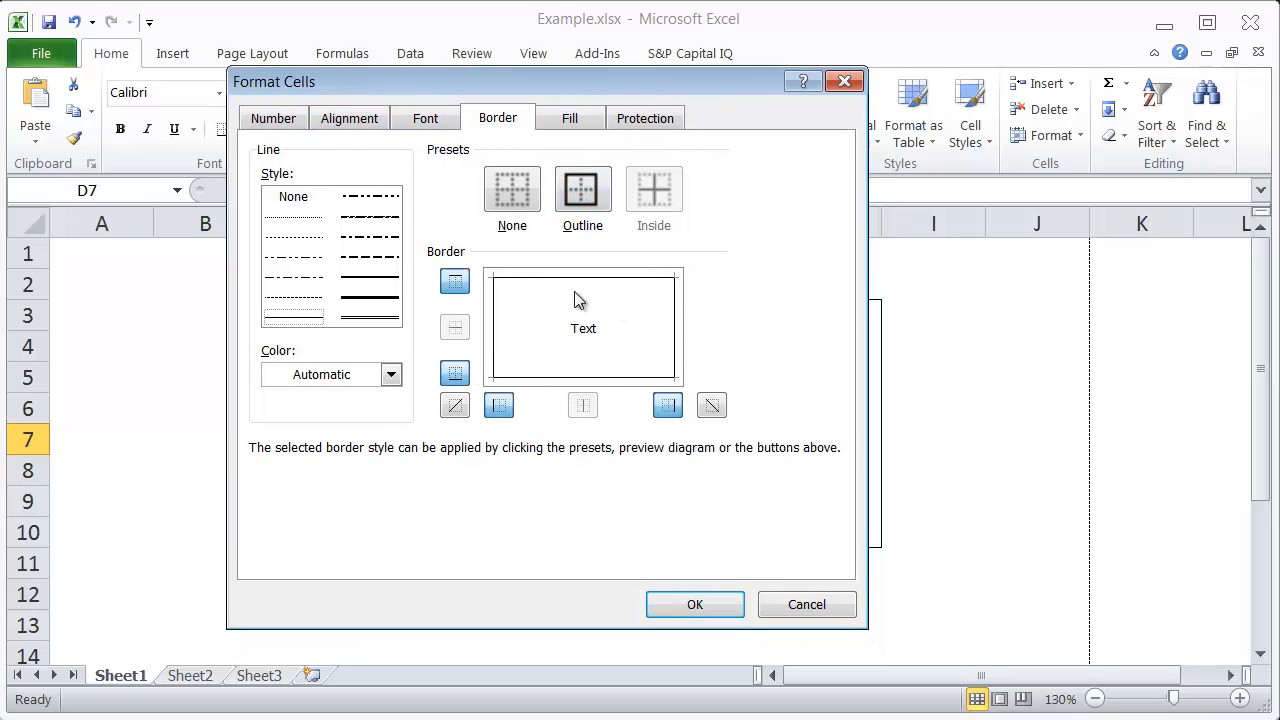
left_click(695, 604)
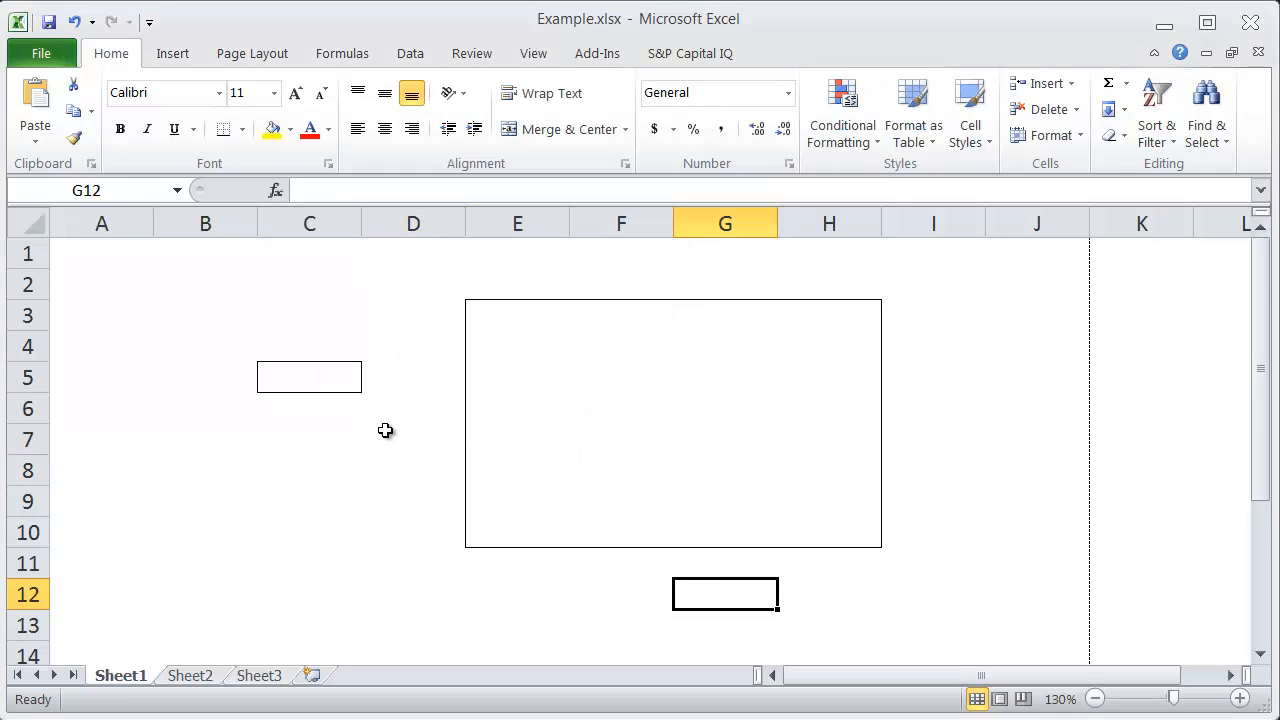
- Remove the outline border from the block E3:H10 with Ctrl+Shift+underscore
left_click(413, 408)
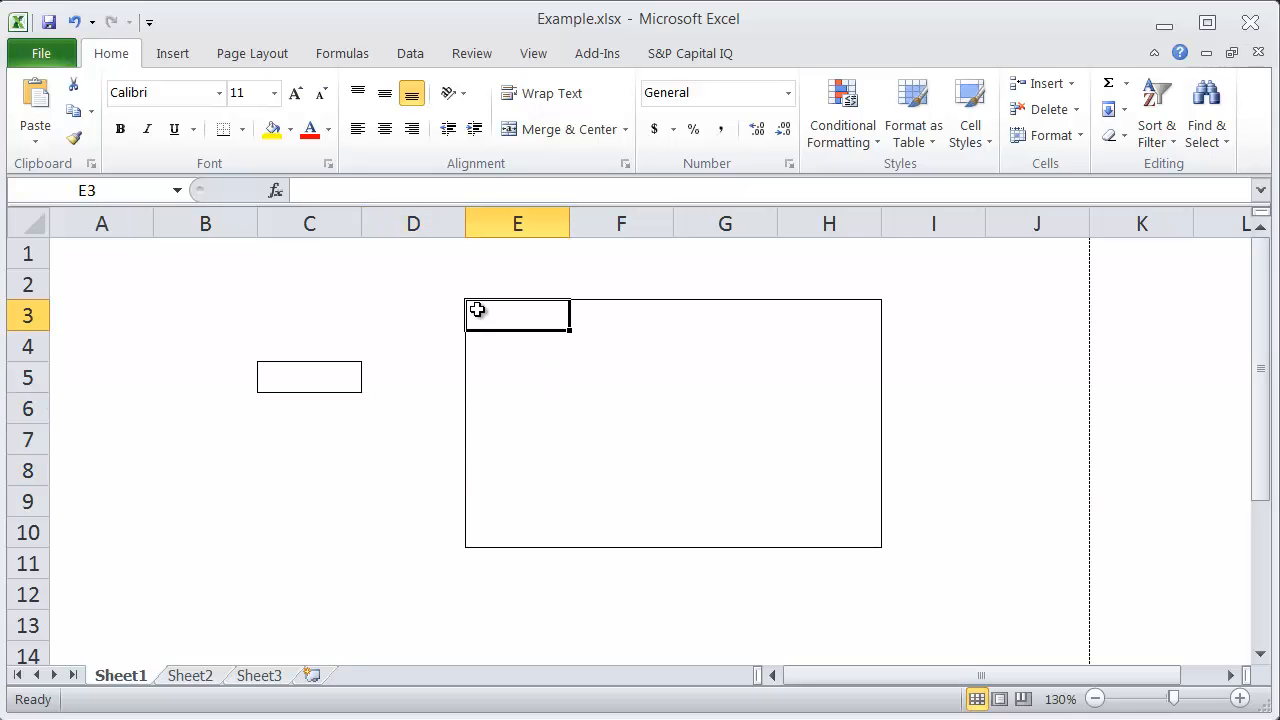
left_click_drag(517, 314, 829, 532)
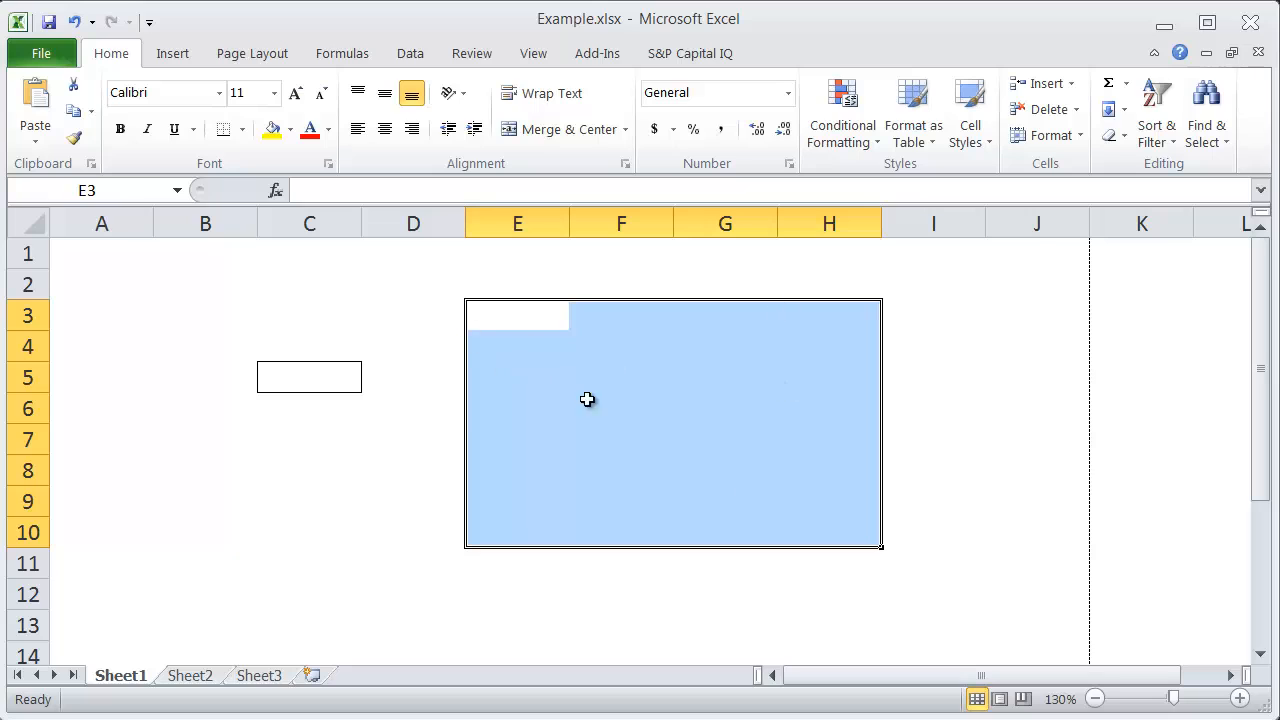
mouse_move(856, 504)
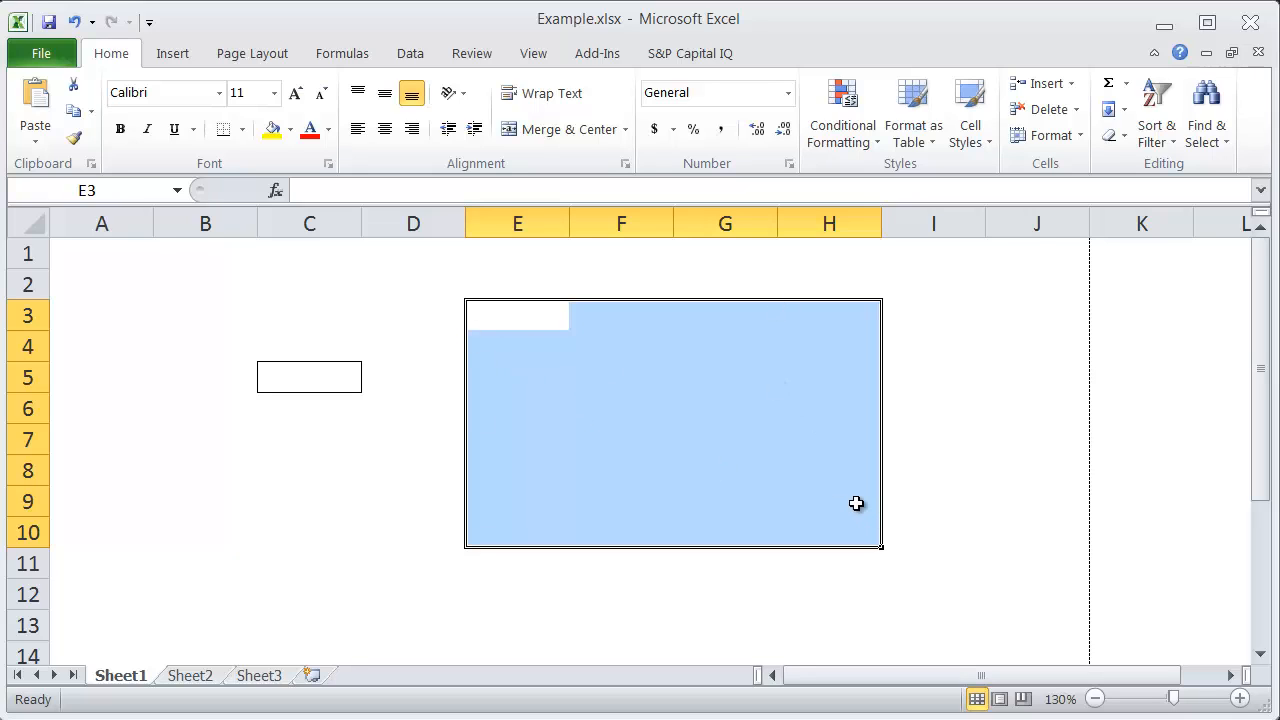
key("ctrl+shift+-")
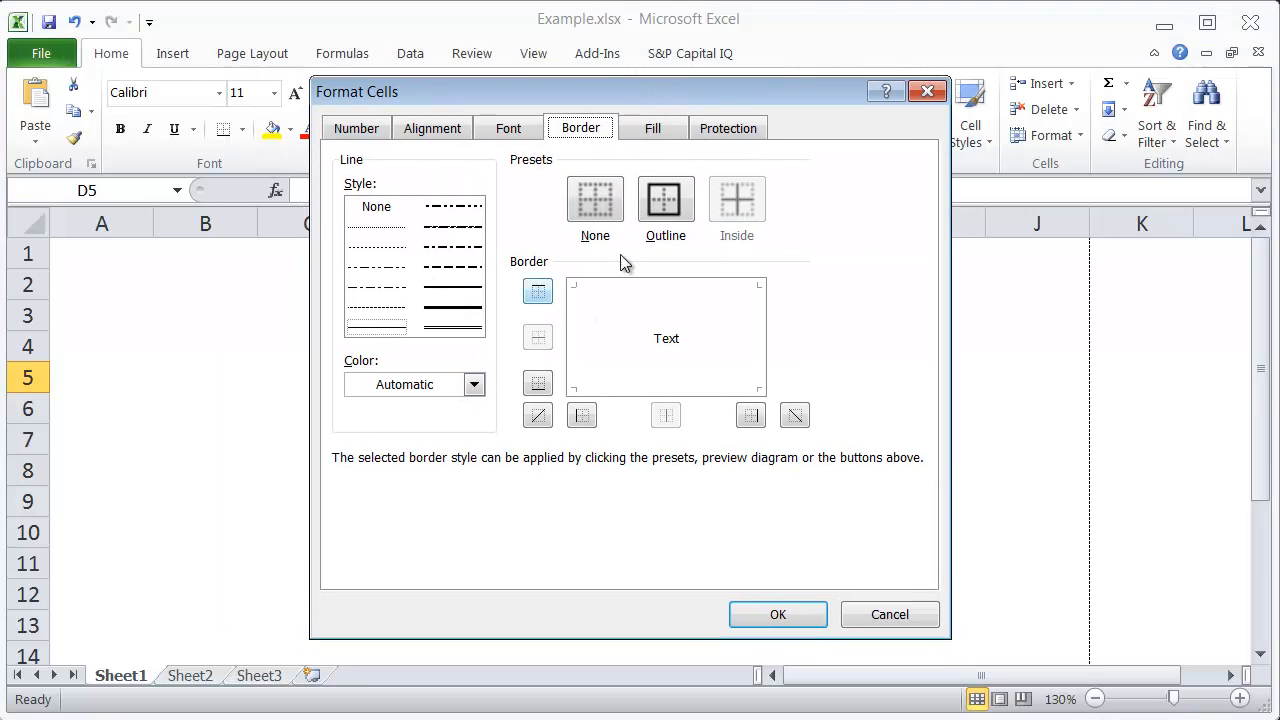
- Set C5 to no borders in Format Cells Border, leaving the sheet outline-free
left_click(595, 197)
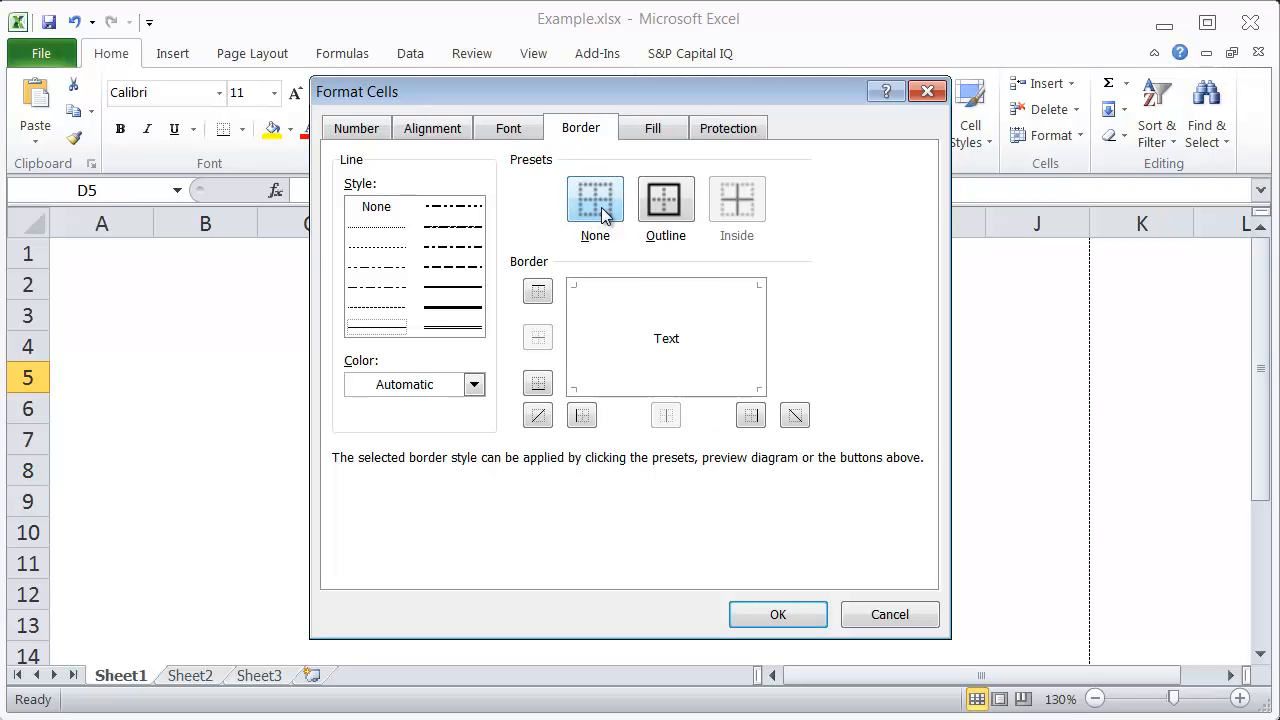
left_click(778, 614)
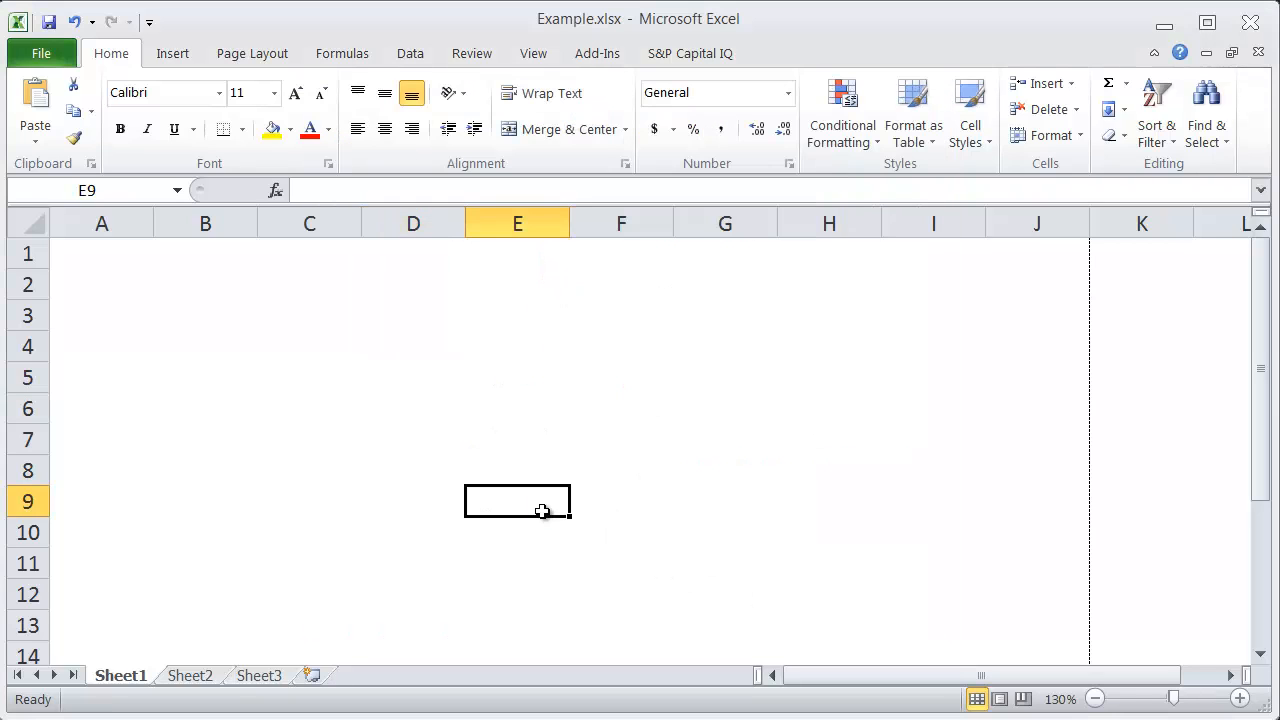